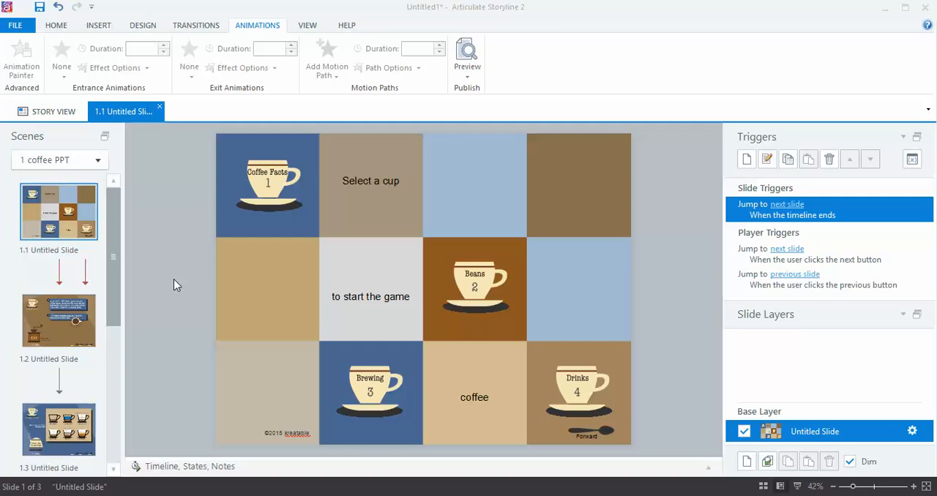
{"action": "mouse_move", "coordinate": [76, 226]}
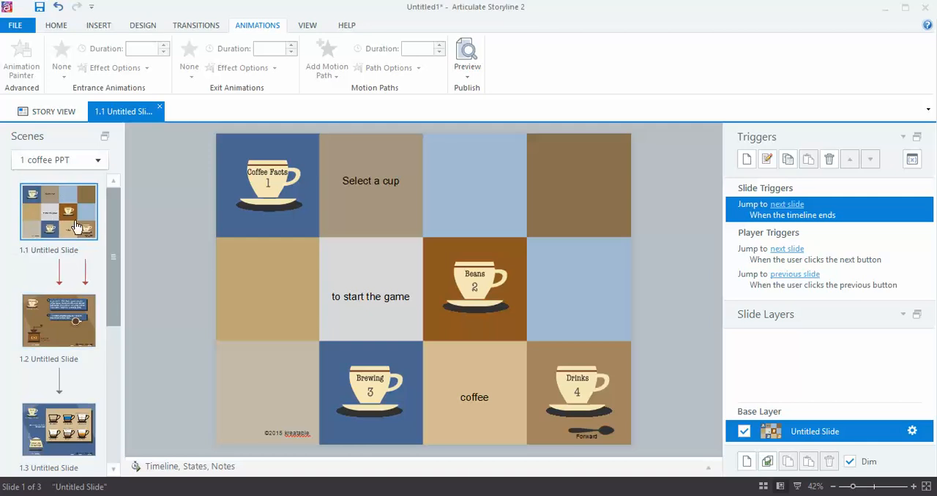
{"action": "mouse_move", "coordinate": [452, 350]}
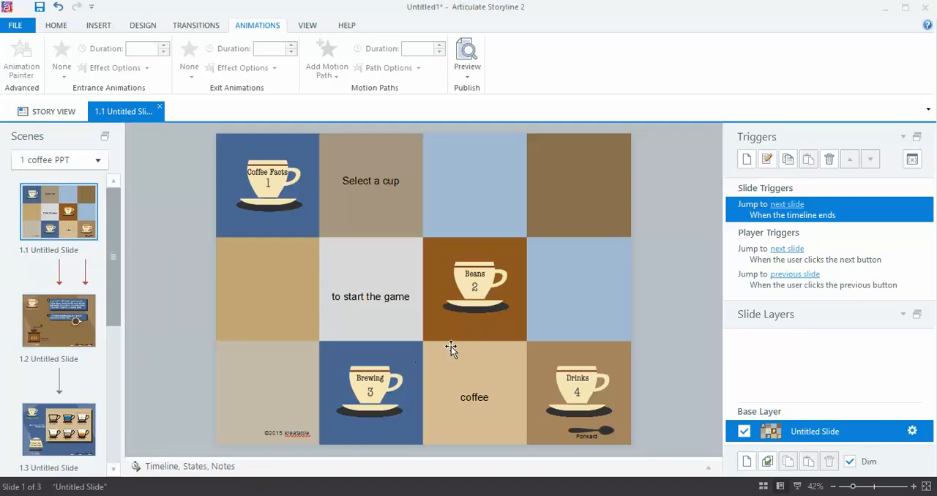
{"action": "mouse_move", "coordinate": [156, 470]}
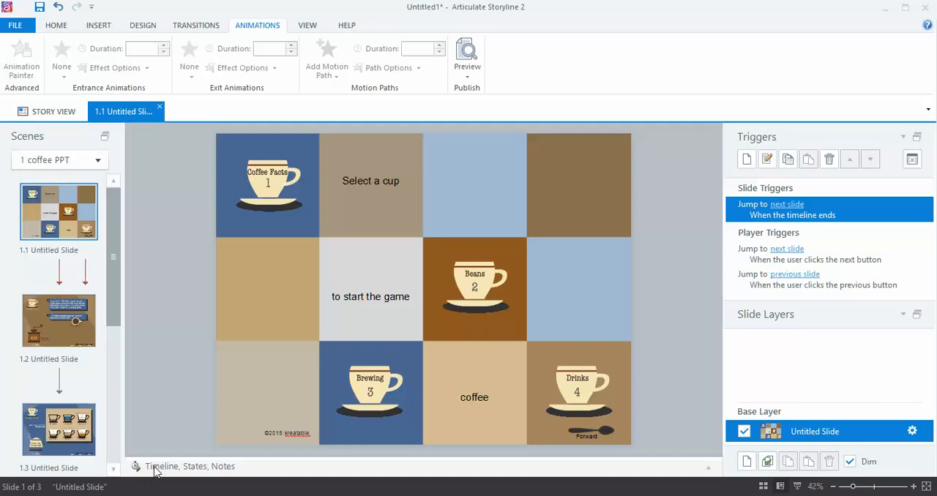
{"action": "mouse_move", "coordinate": [263, 473]}
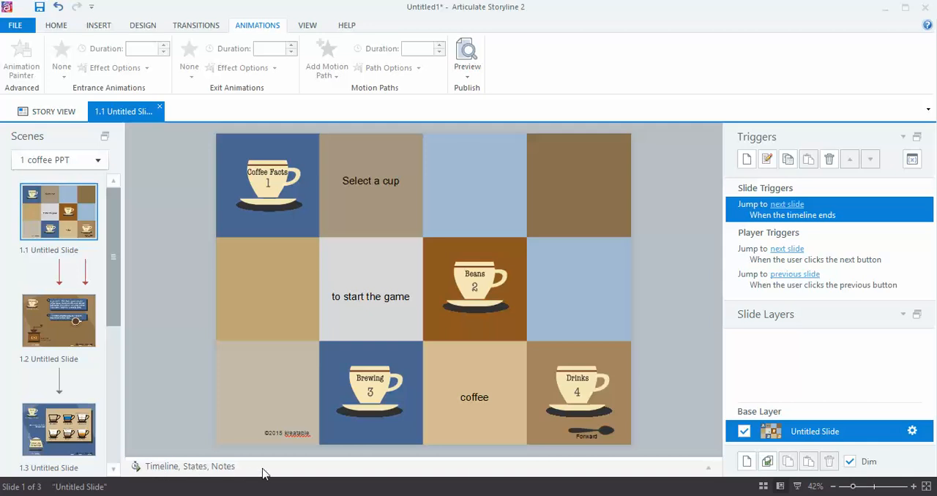
- Expand the Timeline panel to list the coffee slide's ovals and pictures
{"action": "left_click", "coordinate": [161, 466]}
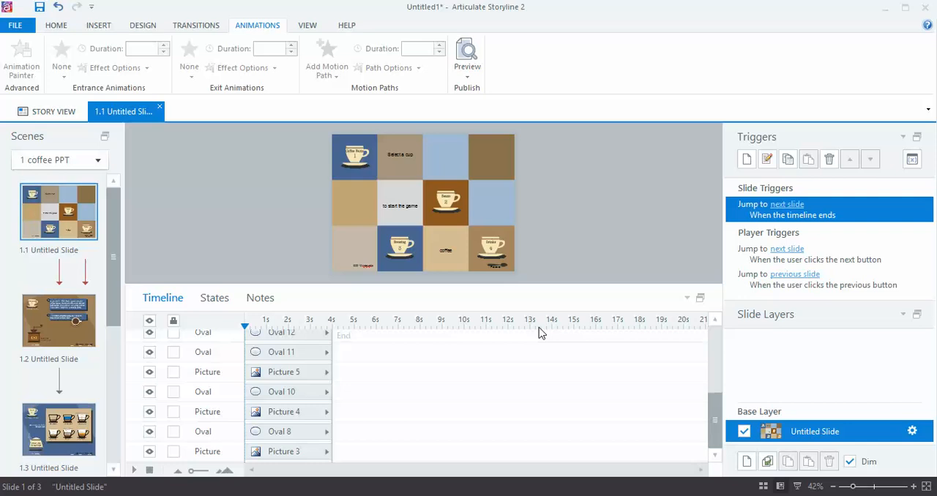
{"action": "mouse_move", "coordinate": [542, 339]}
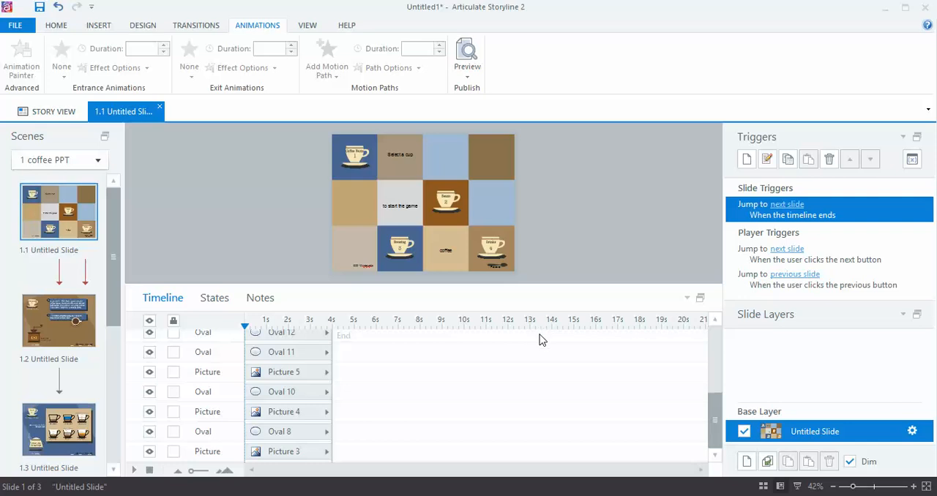
{"action": "mouse_move", "coordinate": [543, 344]}
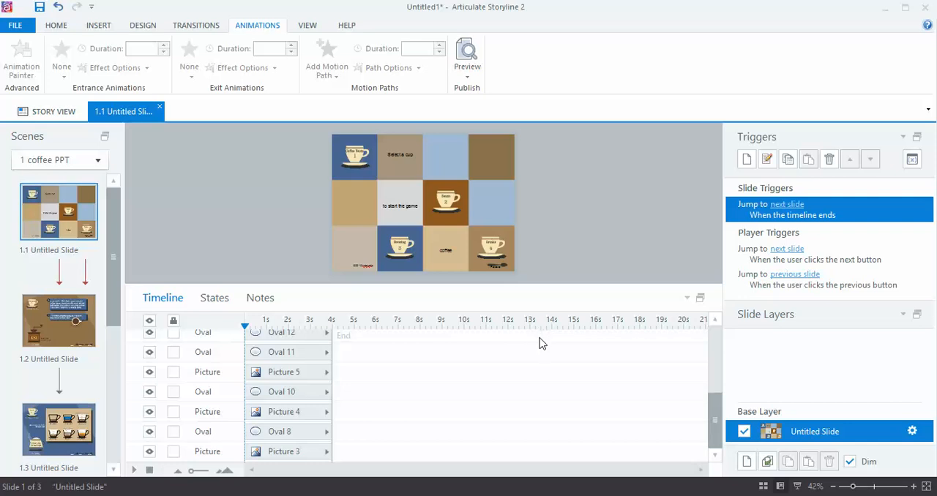
{"action": "mouse_move", "coordinate": [542, 348]}
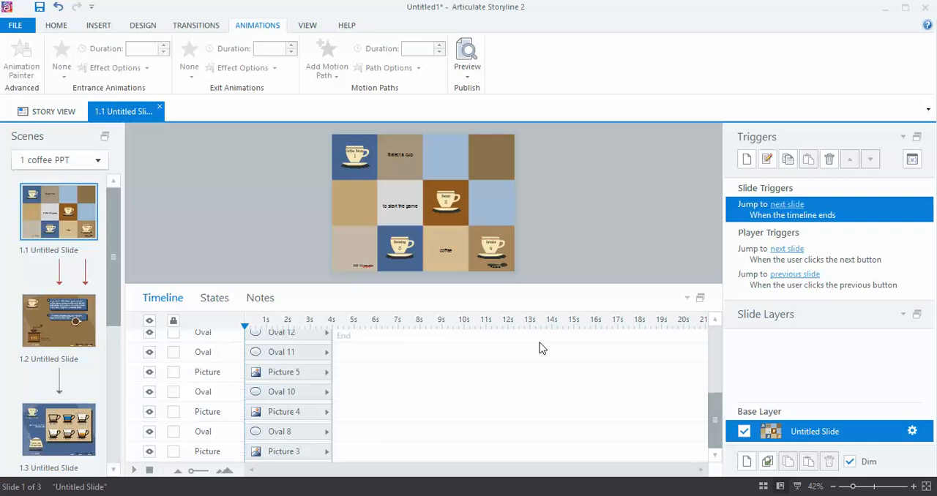
{"action": "mouse_move", "coordinate": [461, 287]}
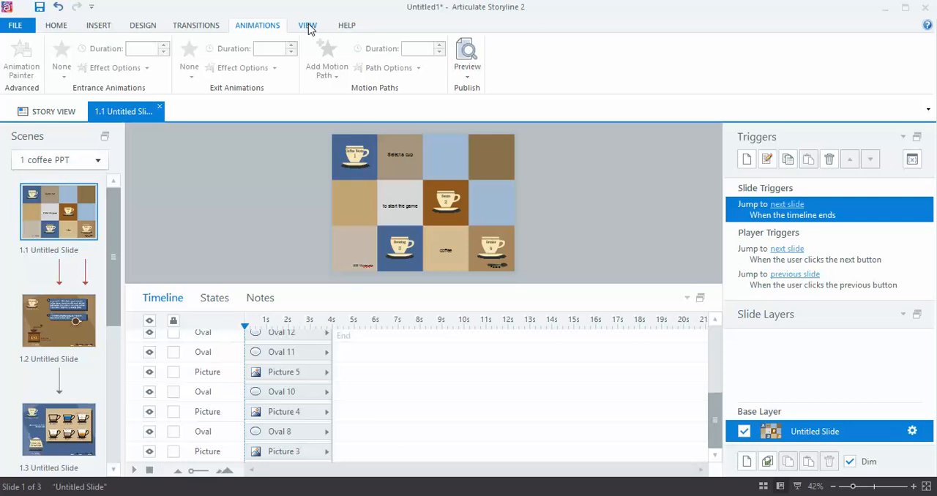
- Zoom the slide view to 100% to see the Beans cup close up
{"action": "left_click", "coordinate": [307, 25]}
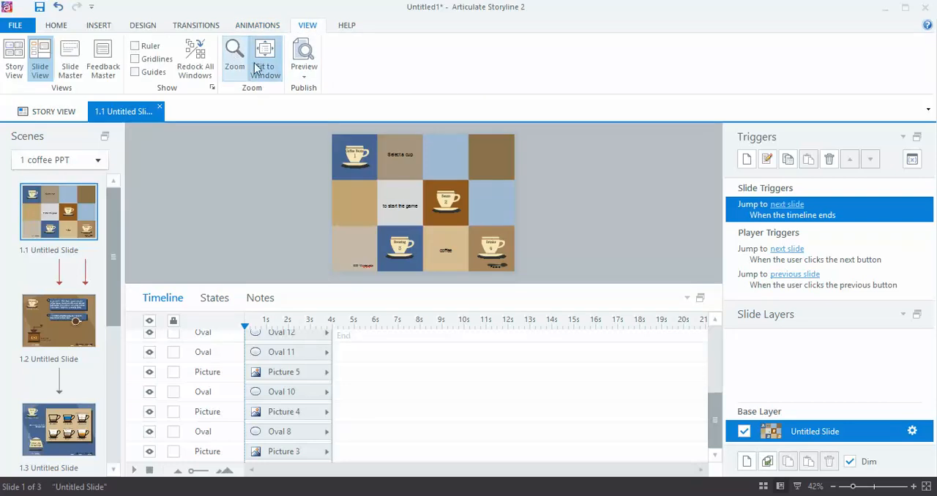
{"action": "left_click", "coordinate": [235, 55]}
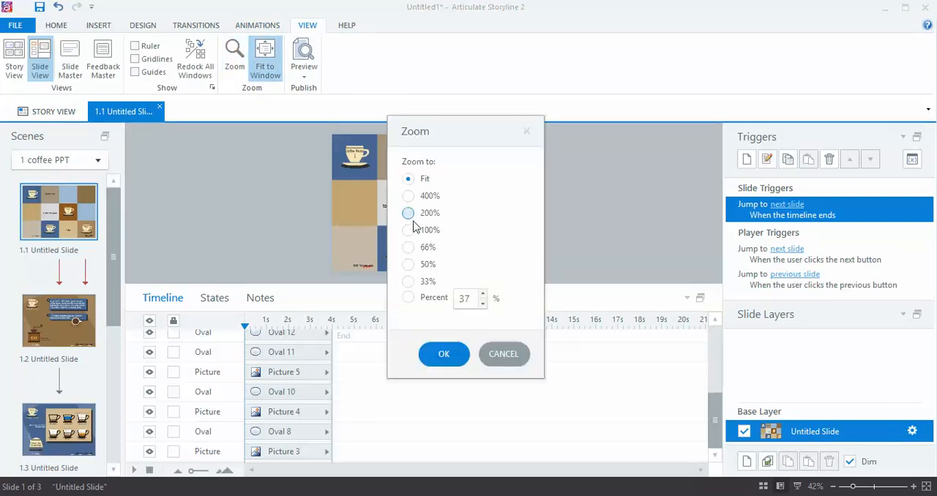
{"action": "left_click", "coordinate": [444, 355]}
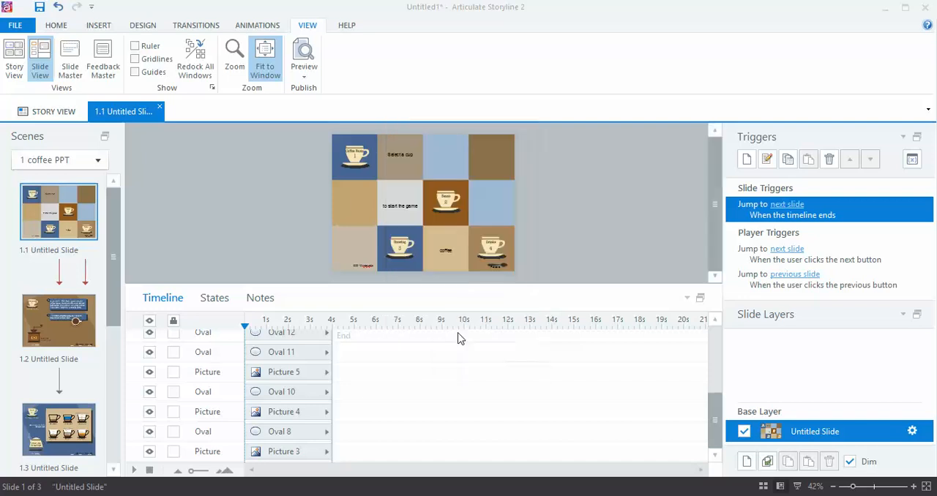
{"action": "left_click", "coordinate": [265, 58]}
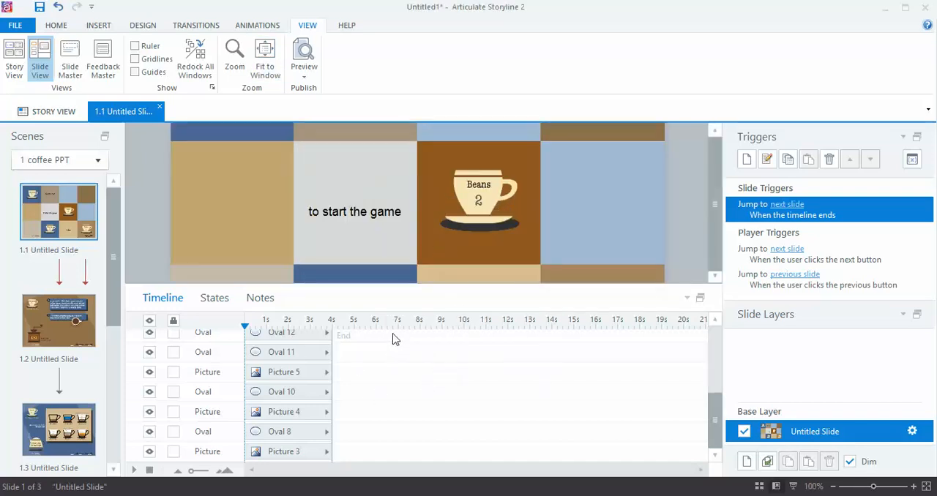
{"action": "mouse_move", "coordinate": [197, 313]}
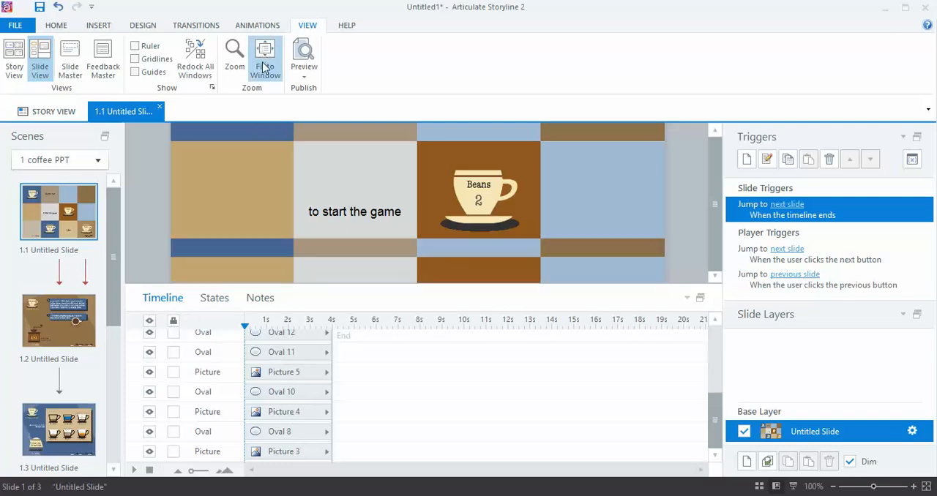
- Fit the whole coffee slide back into the window
{"action": "left_click", "coordinate": [266, 58]}
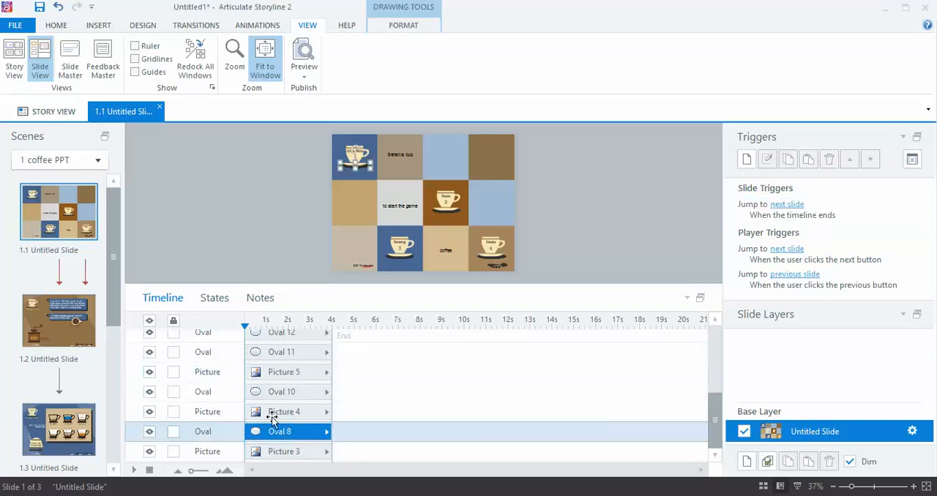
{"action": "mouse_move", "coordinate": [513, 335]}
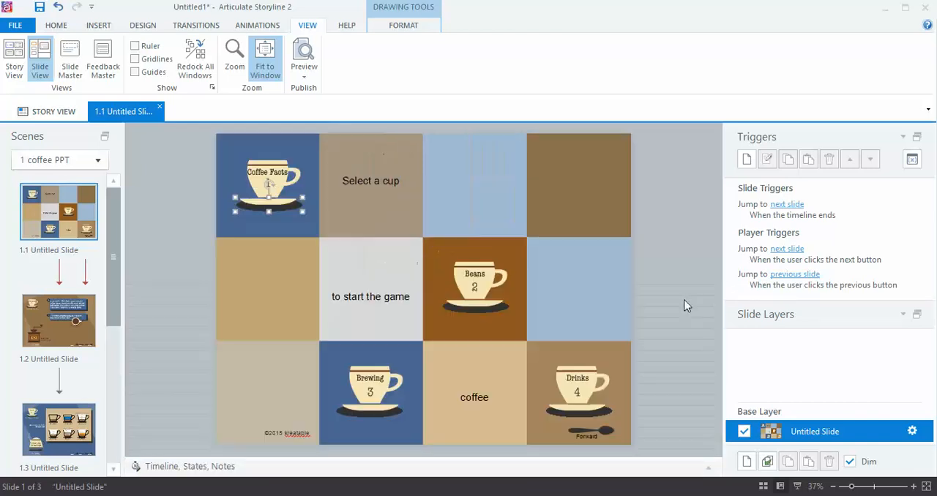
{"action": "left_click", "coordinate": [786, 204]}
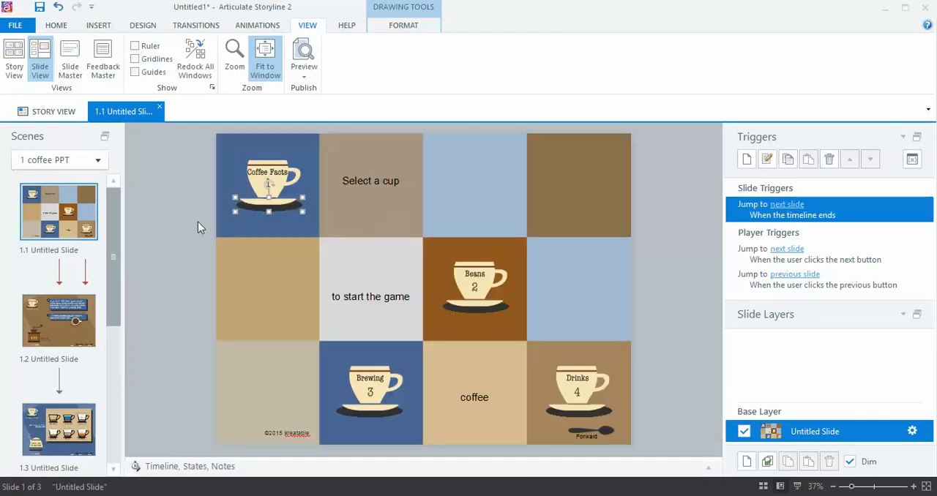
{"action": "left_click", "coordinate": [267, 183]}
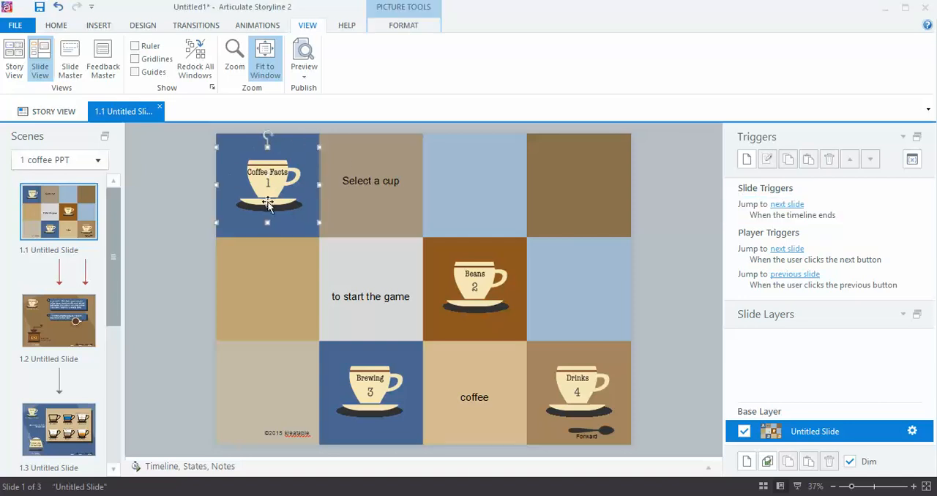
{"action": "left_click", "coordinate": [787, 204]}
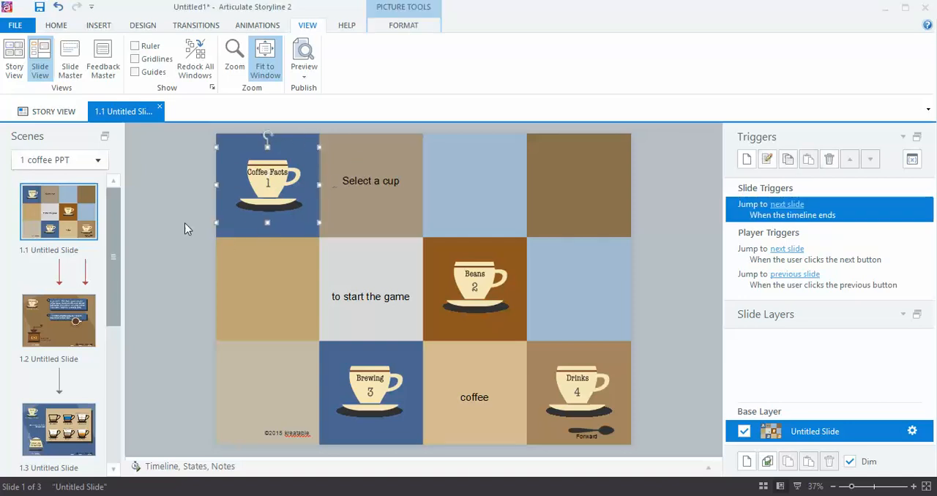
{"action": "left_click", "coordinate": [262, 215]}
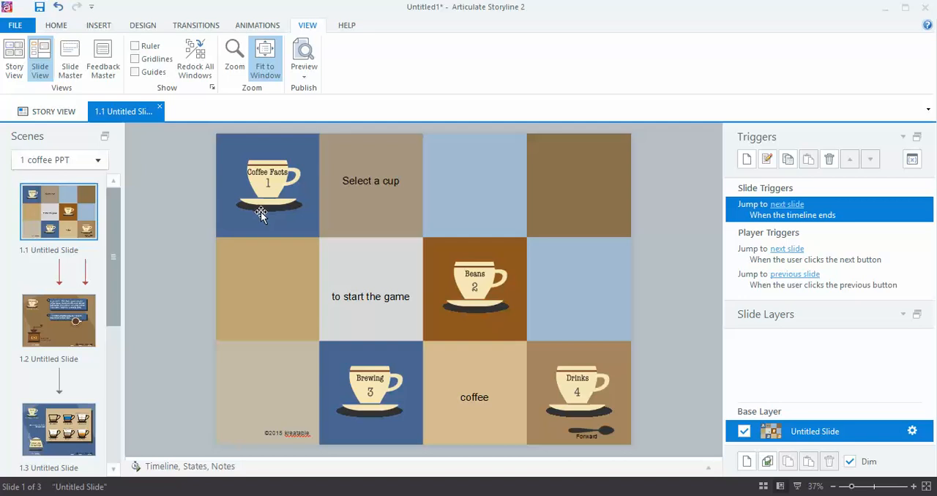
{"action": "mouse_move", "coordinate": [216, 237]}
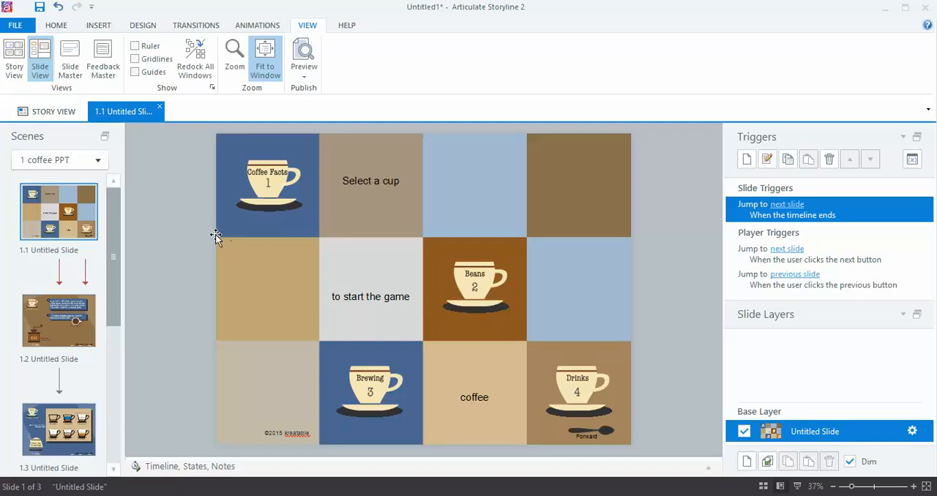
{"action": "mouse_move", "coordinate": [272, 183]}
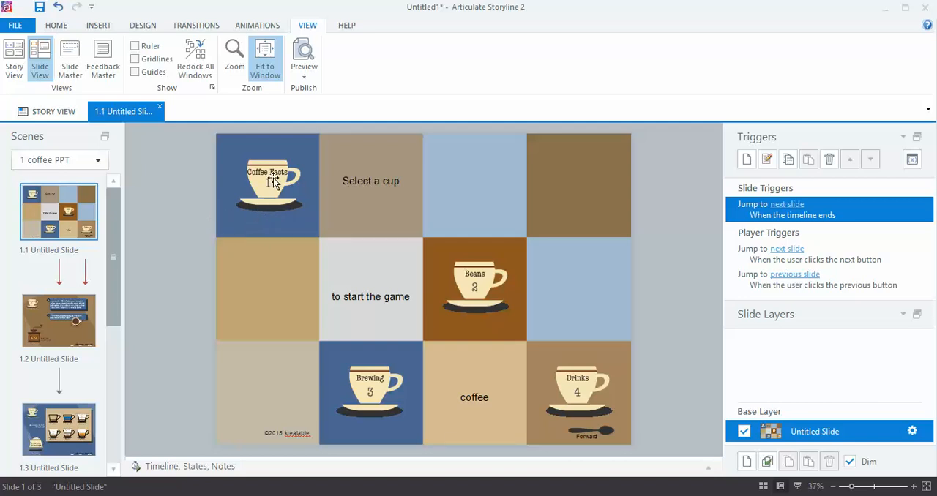
{"action": "left_click", "coordinate": [271, 183]}
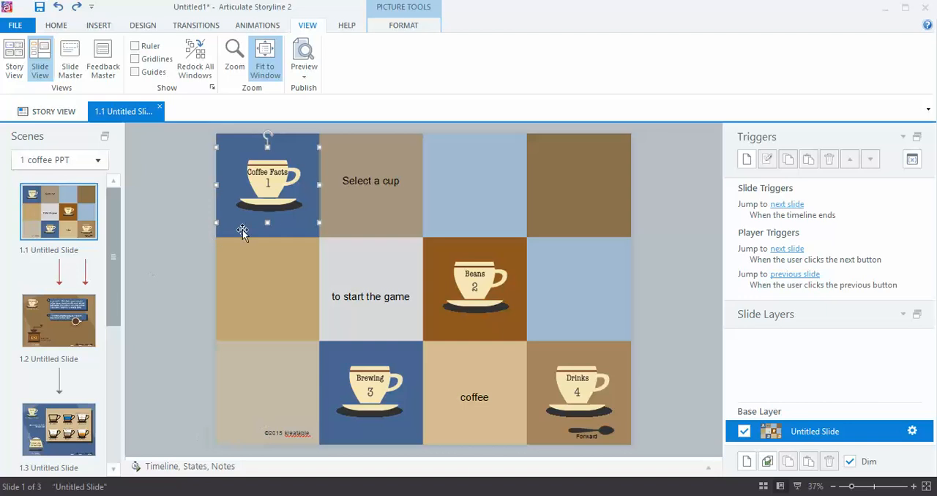
{"action": "mouse_move", "coordinate": [175, 301]}
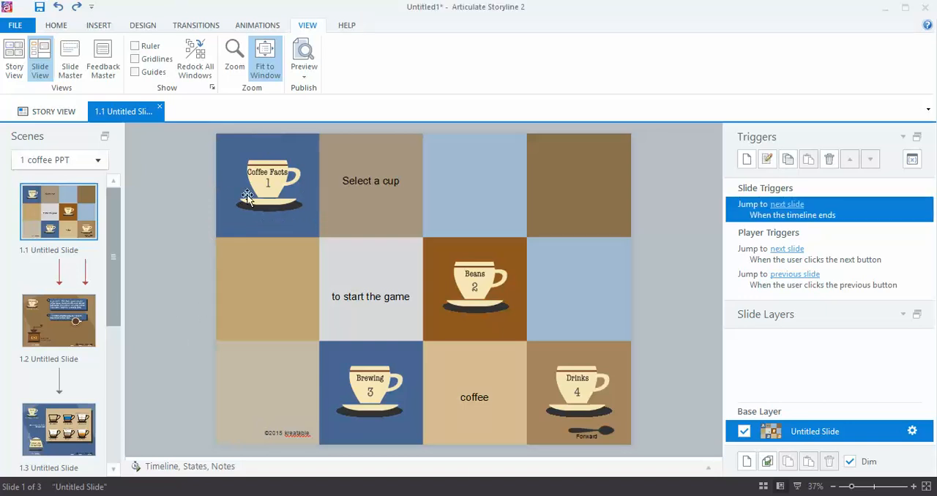
{"action": "left_click", "coordinate": [267, 183]}
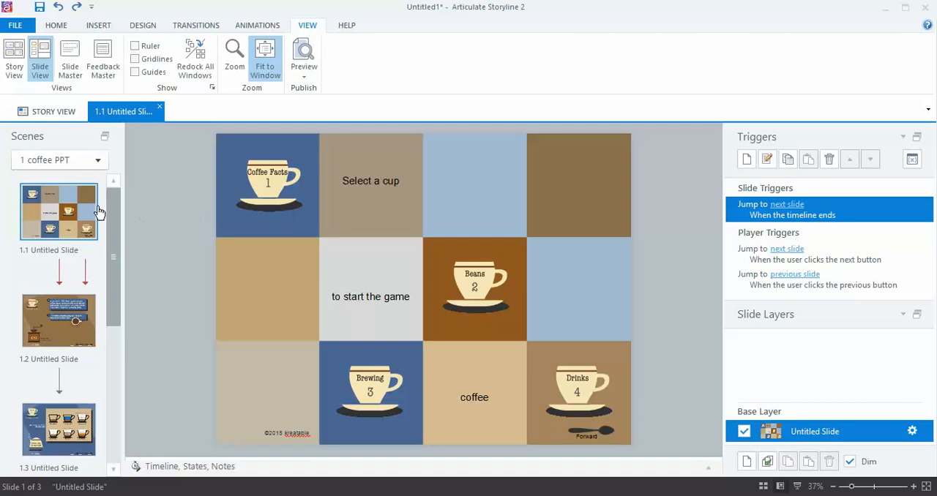
{"action": "mouse_move", "coordinate": [161, 132]}
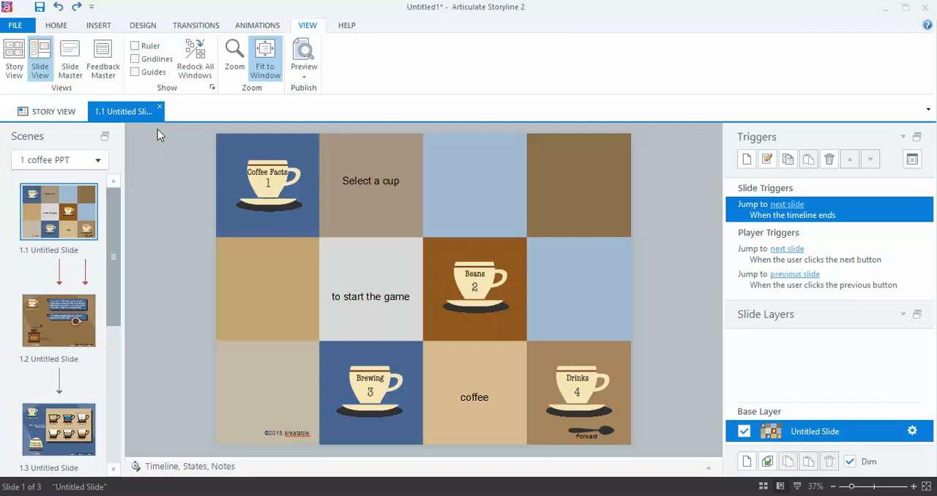
{"action": "left_click", "coordinate": [267, 186]}
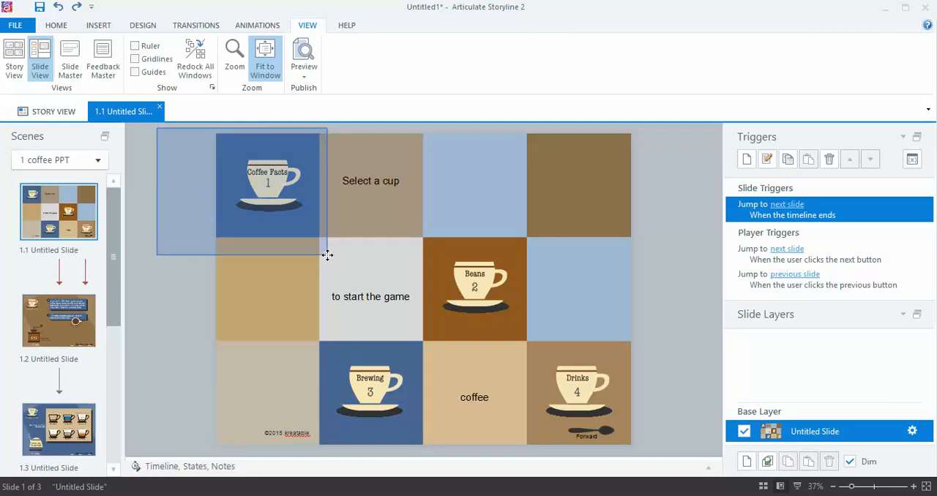
{"action": "left_click", "coordinate": [267, 183]}
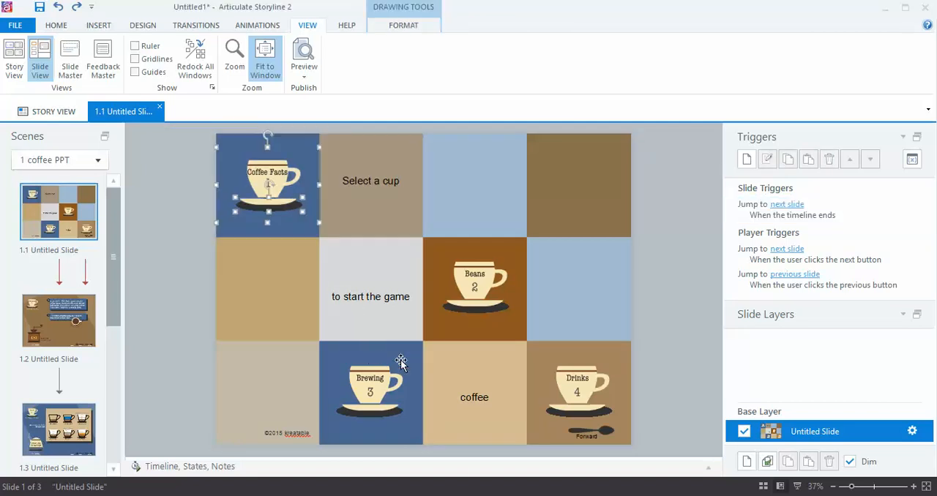
{"action": "mouse_move", "coordinate": [270, 380]}
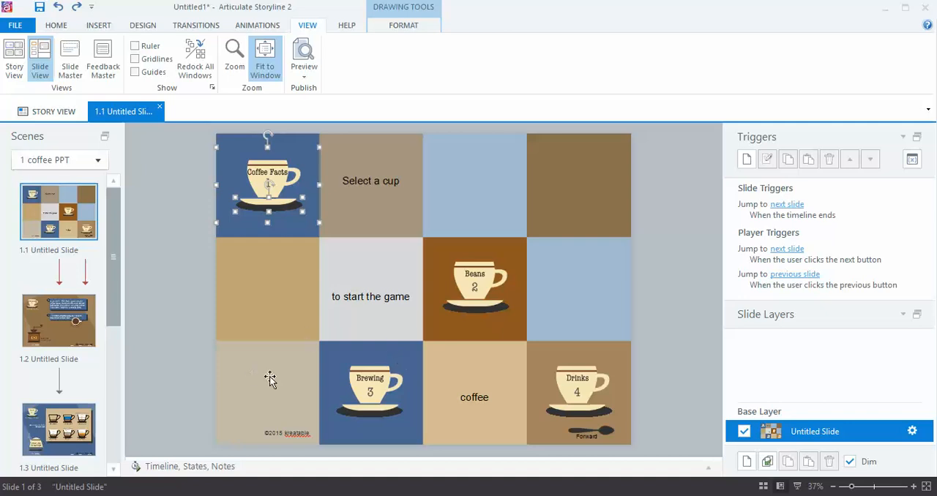
{"action": "mouse_move", "coordinate": [323, 417]}
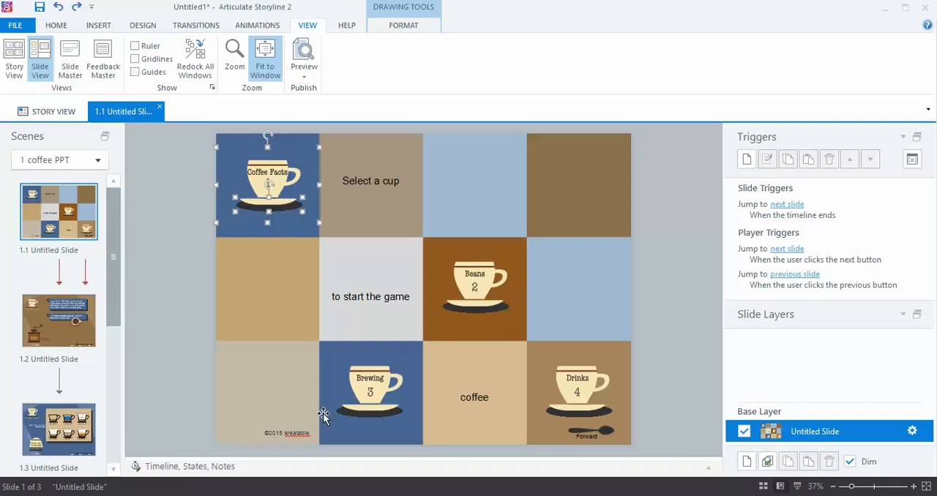
{"action": "mouse_move", "coordinate": [331, 426]}
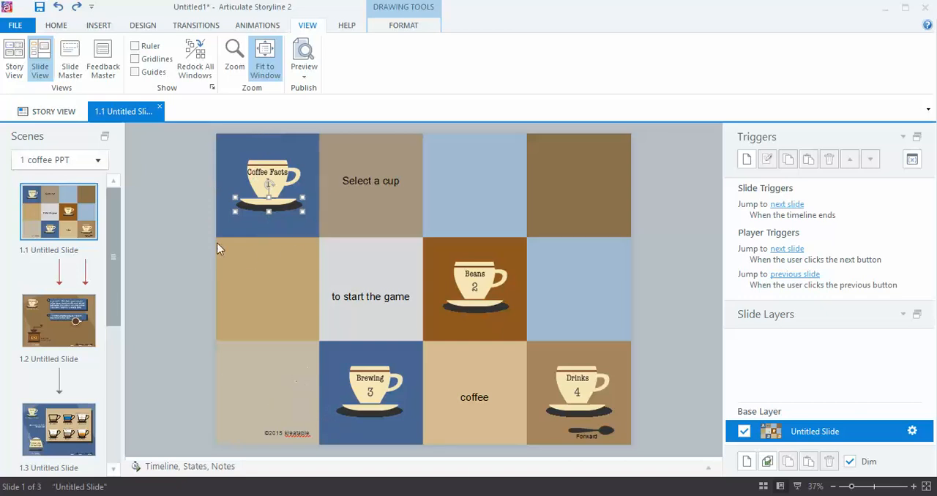
{"action": "mouse_move", "coordinate": [325, 272]}
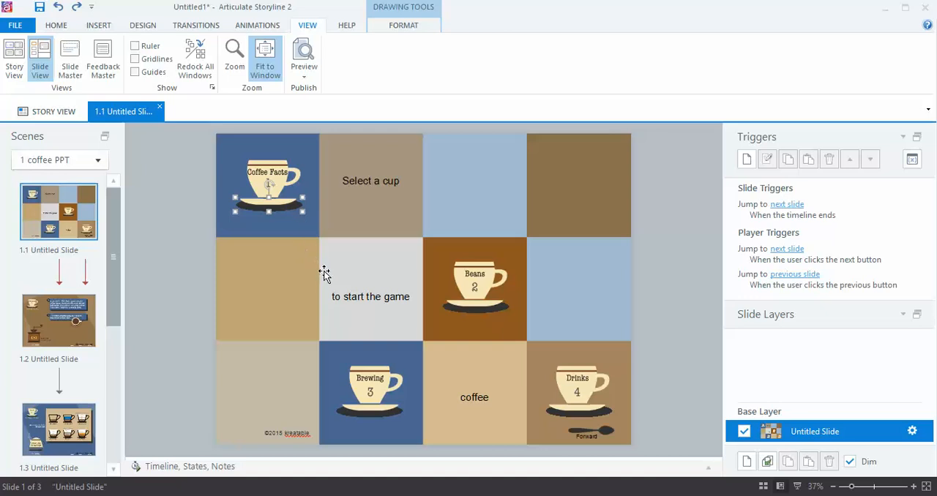
{"action": "mouse_move", "coordinate": [326, 282]}
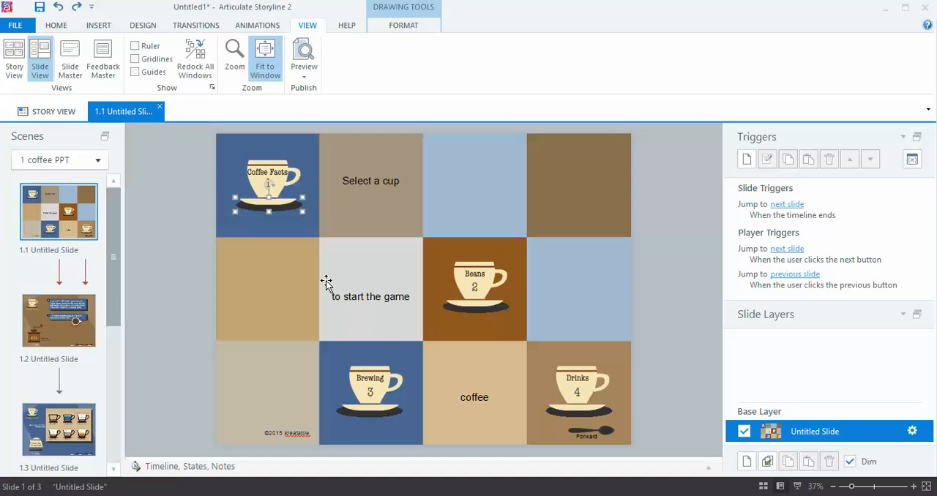
{"action": "mouse_move", "coordinate": [486, 284]}
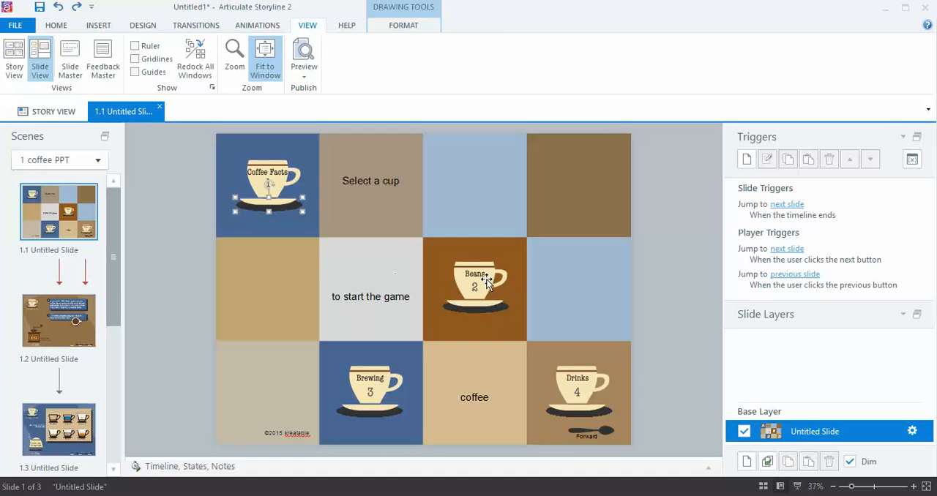
{"action": "left_click", "coordinate": [474, 284]}
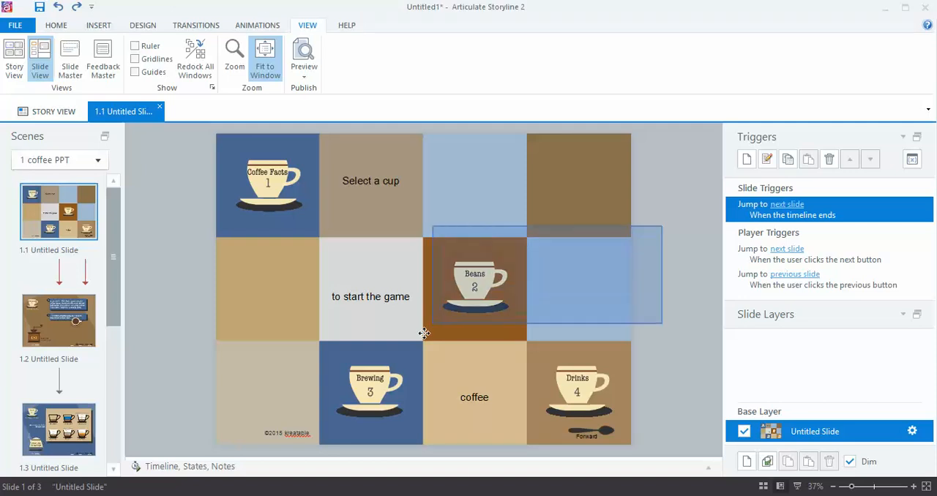
{"action": "left_click", "coordinate": [474, 280]}
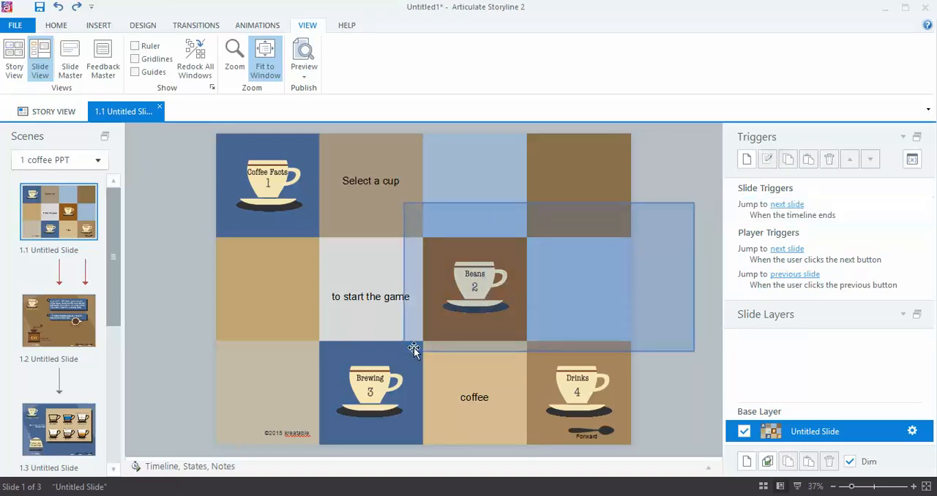
{"action": "left_click", "coordinate": [474, 289]}
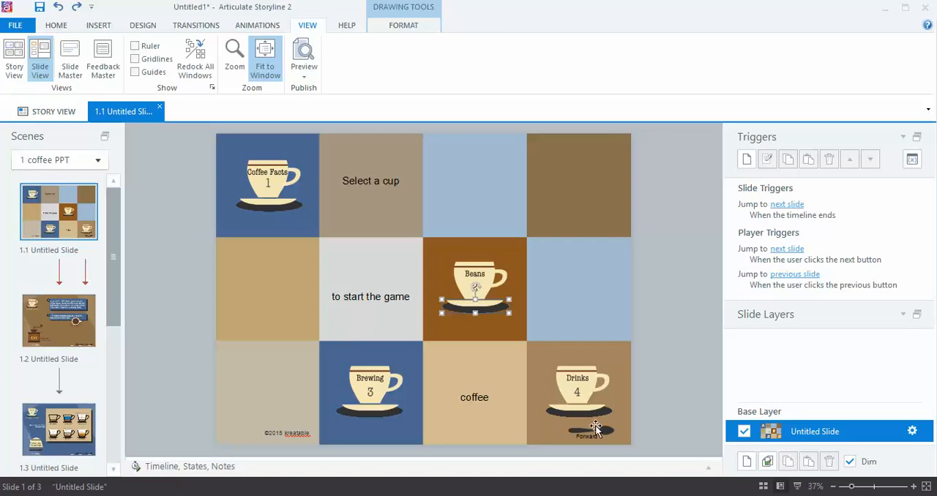
{"action": "mouse_move", "coordinate": [205, 340]}
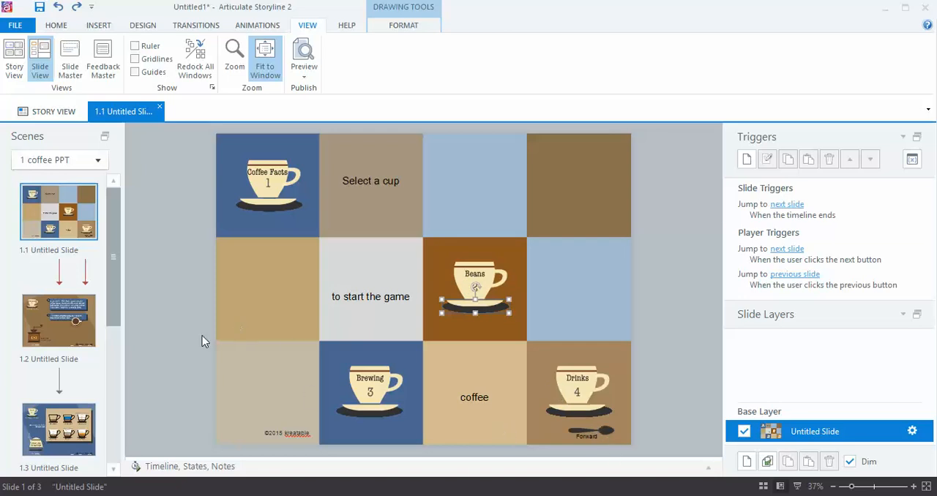
{"action": "left_click", "coordinate": [787, 208]}
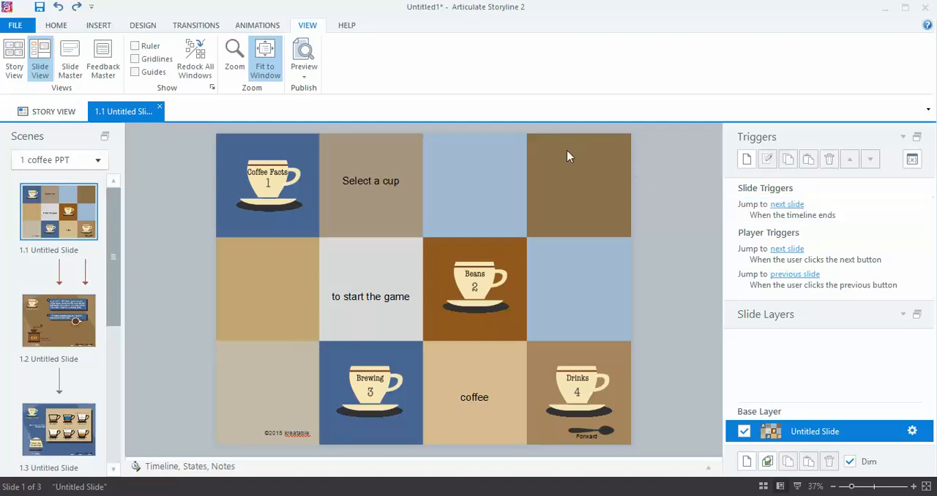
- Select the tiled full-slide background grid picture
{"action": "left_click", "coordinate": [568, 155]}
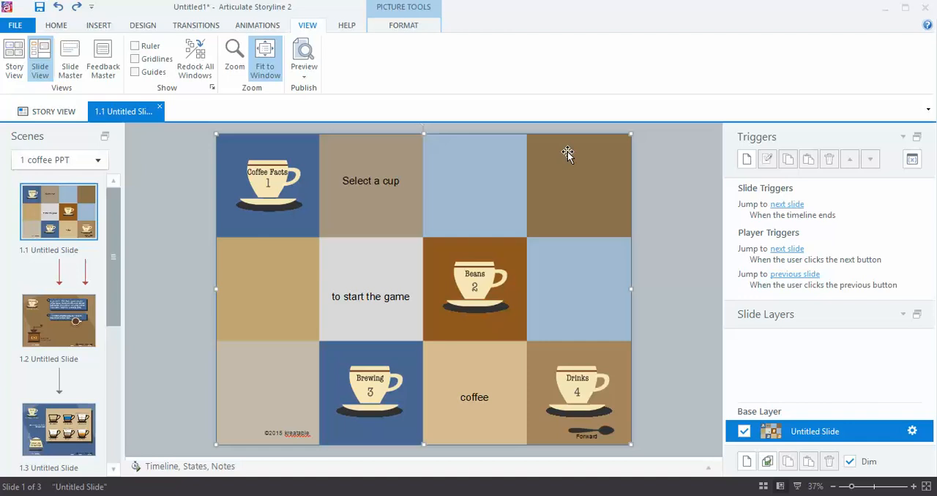
{"action": "mouse_move", "coordinate": [568, 156]}
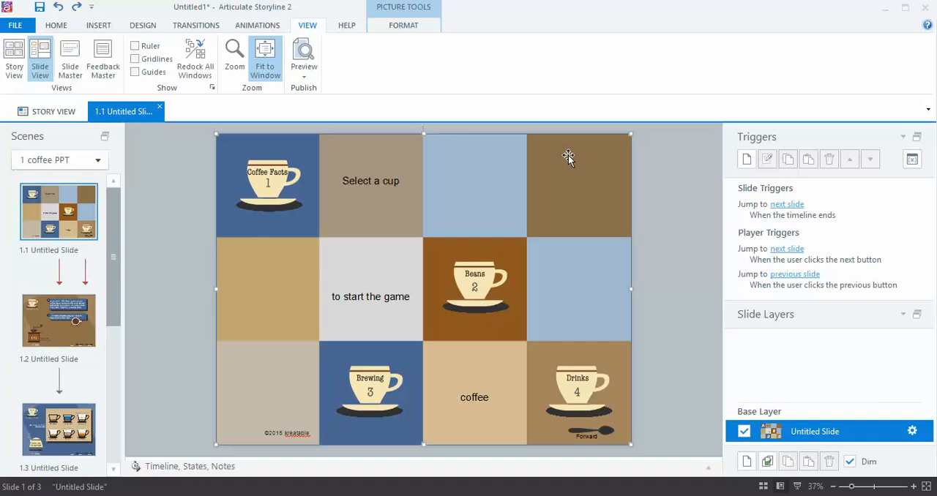
{"action": "mouse_move", "coordinate": [570, 162]}
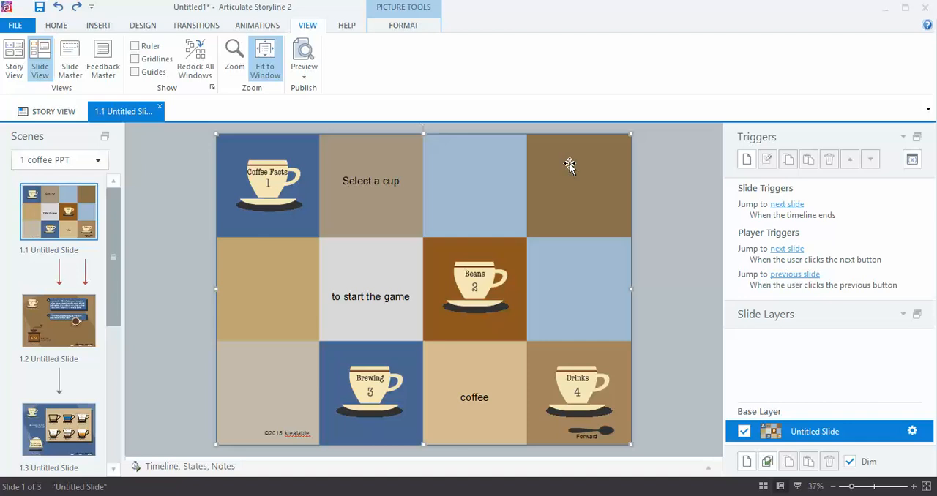
{"action": "mouse_move", "coordinate": [226, 472]}
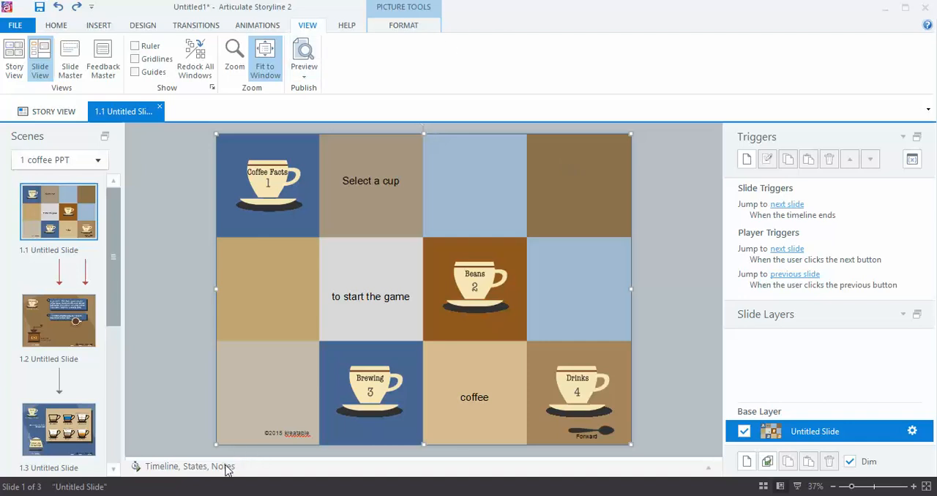
- Reopen the Timeline panel with background Picture 3 highlighted
{"action": "left_click", "coordinate": [169, 466]}
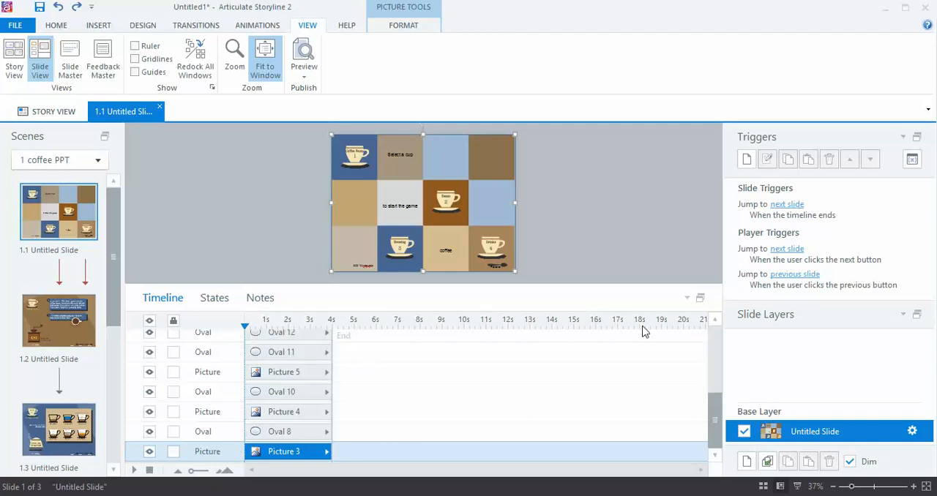
{"action": "mouse_move", "coordinate": [332, 319]}
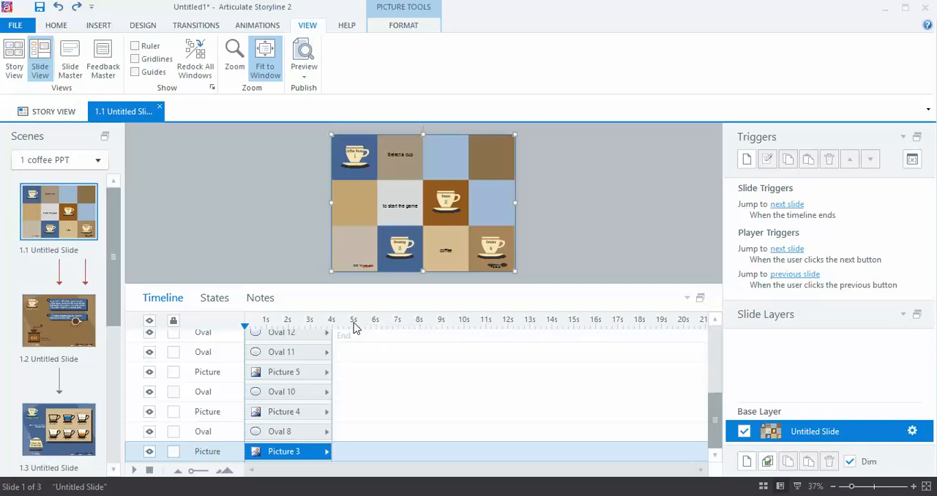
{"action": "mouse_move", "coordinate": [328, 347]}
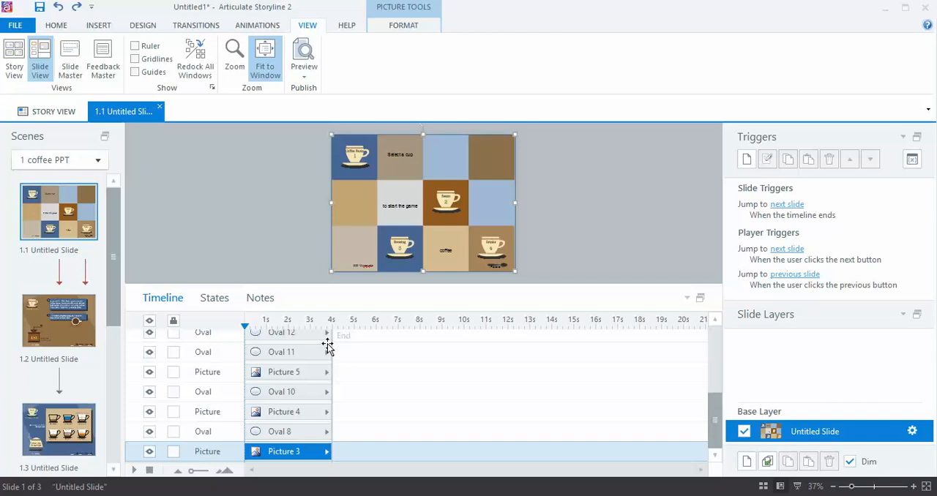
{"action": "mouse_move", "coordinate": [324, 353]}
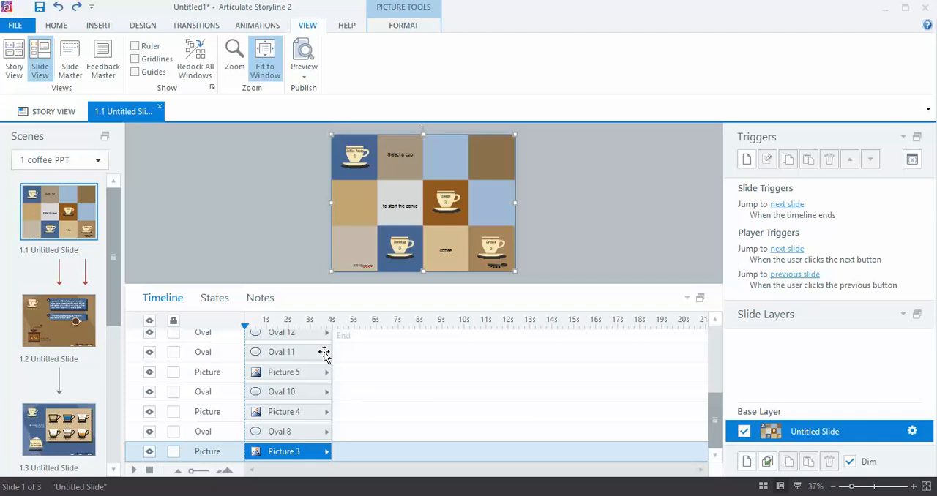
{"action": "mouse_move", "coordinate": [324, 372]}
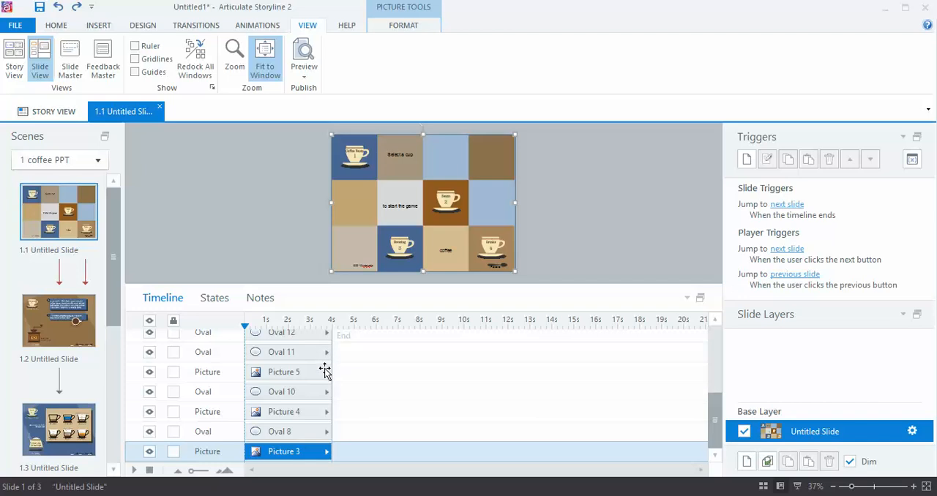
{"action": "mouse_move", "coordinate": [324, 372]}
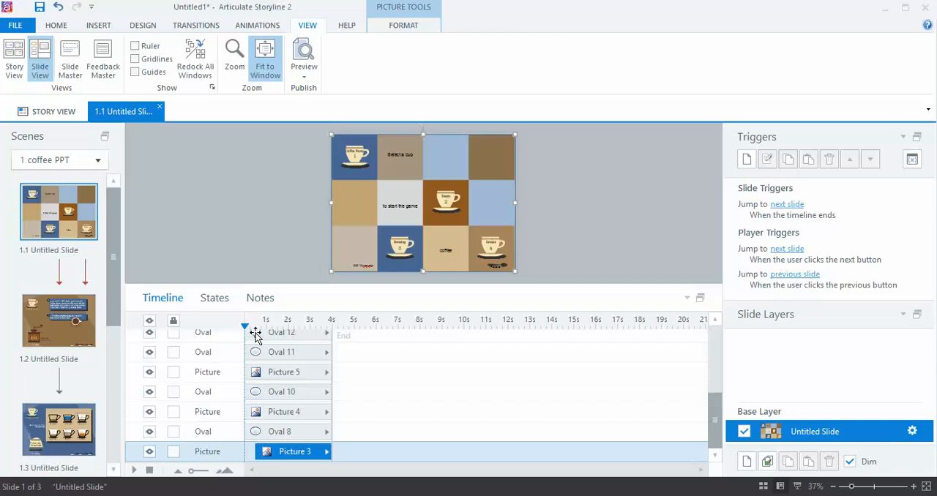
{"action": "mouse_move", "coordinate": [476, 255]}
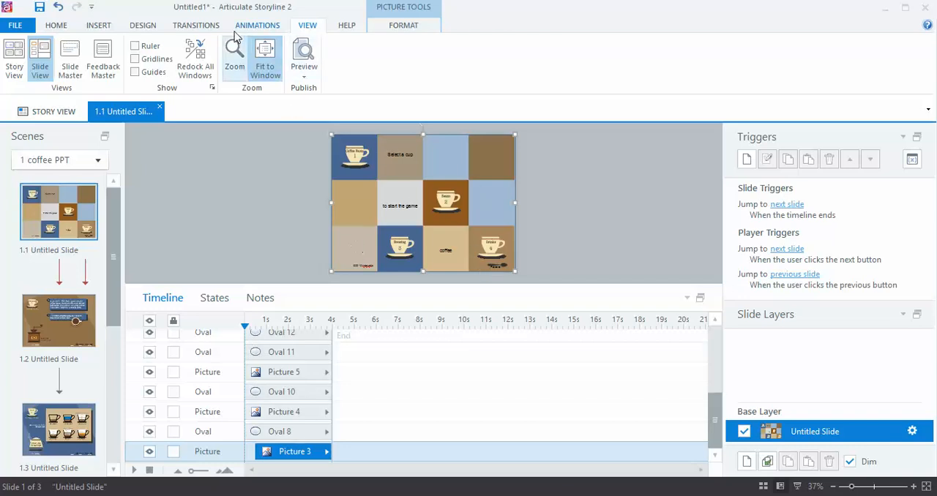
- Apply a 0.75-second Fade entrance animation to background Picture 3
{"action": "left_click", "coordinate": [257, 25]}
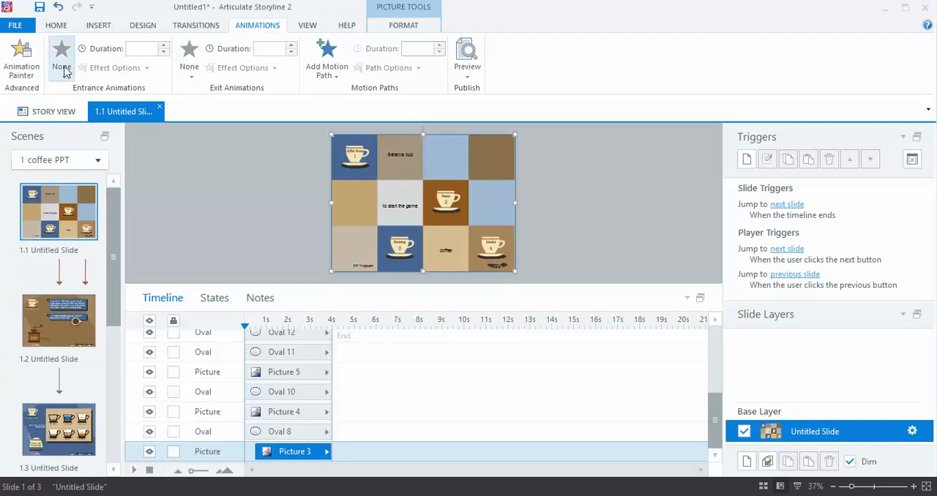
{"action": "left_click", "coordinate": [60, 55]}
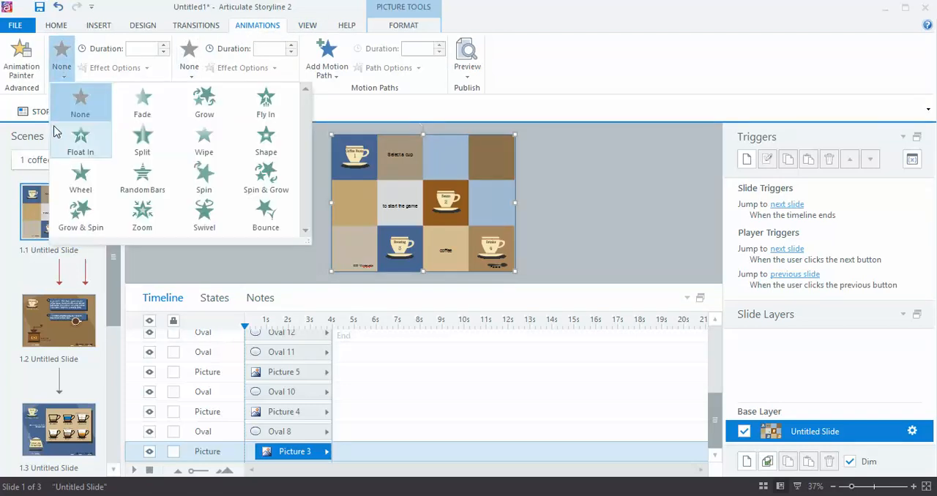
{"action": "left_click", "coordinate": [80, 103]}
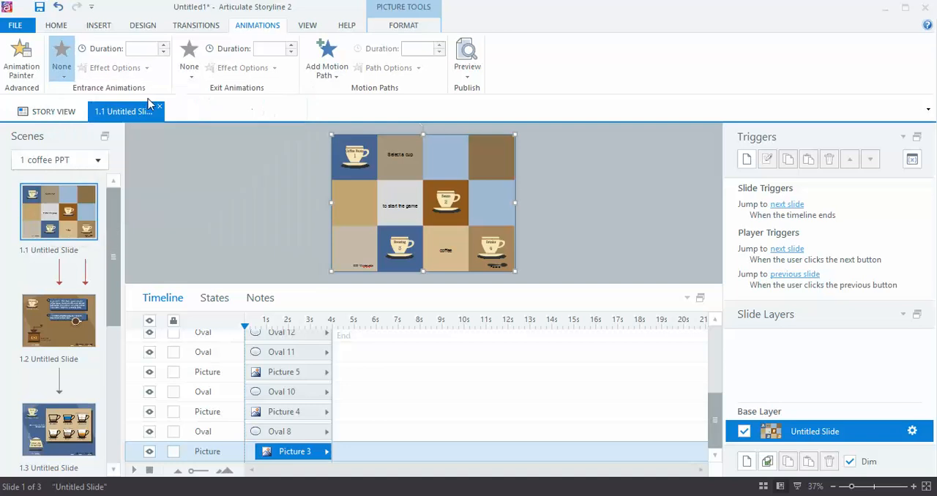
{"action": "left_click", "coordinate": [61, 48]}
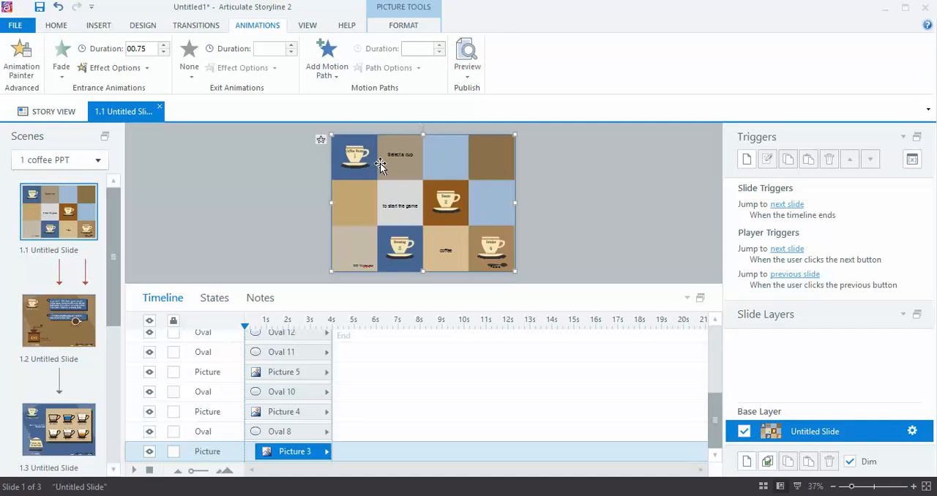
{"action": "mouse_move", "coordinate": [435, 196]}
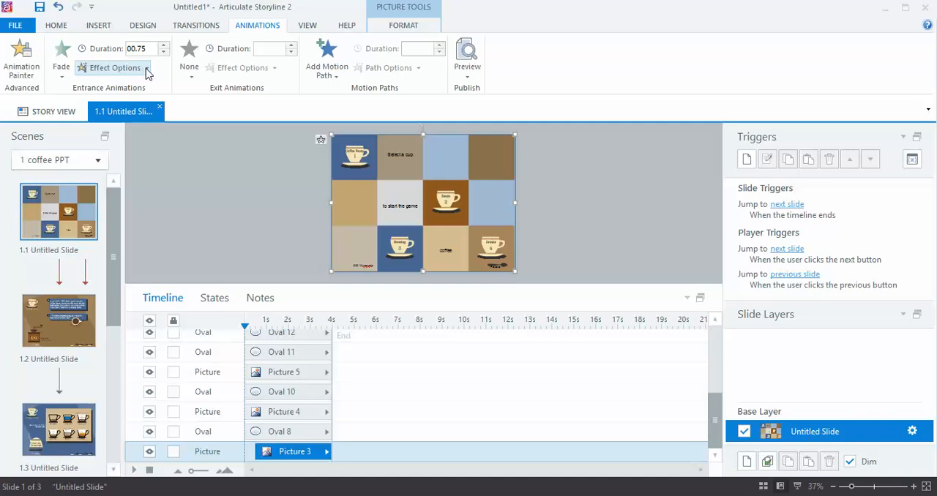
{"action": "left_click", "coordinate": [115, 67]}
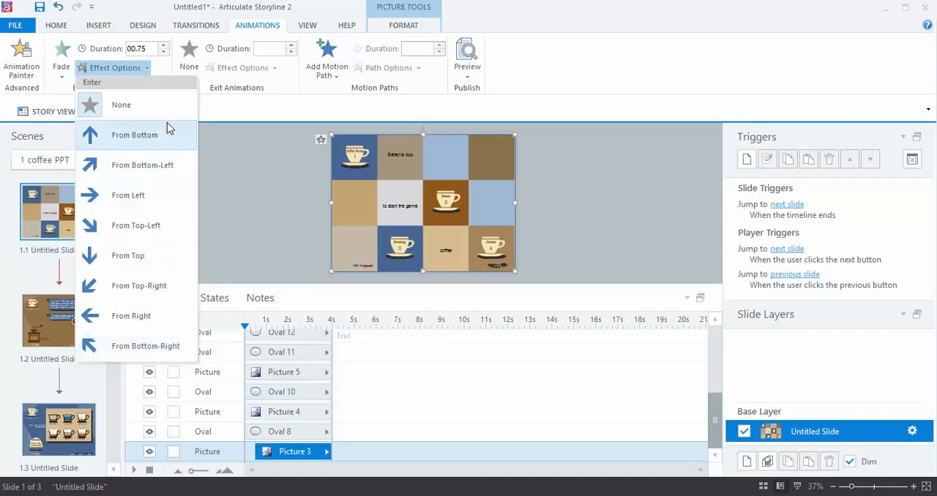
{"action": "mouse_move", "coordinate": [251, 169]}
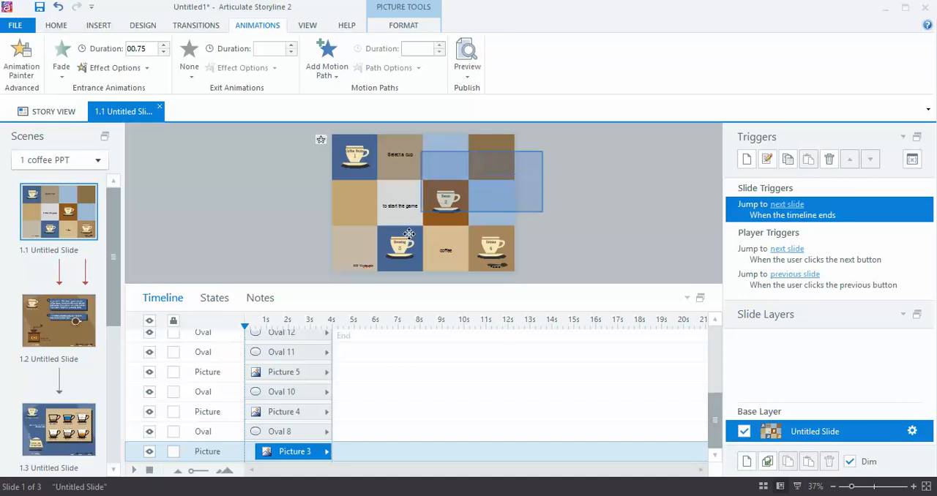
- Select the Beans cup graphic on the coffee slide
{"action": "left_click", "coordinate": [445, 205]}
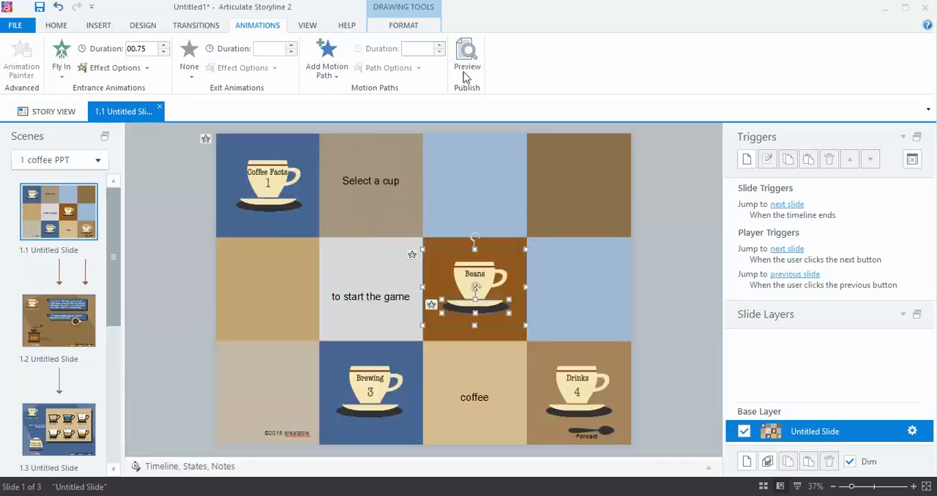
- Preview the coffee slide and dismiss the unavailable link message
{"action": "left_click", "coordinate": [466, 59]}
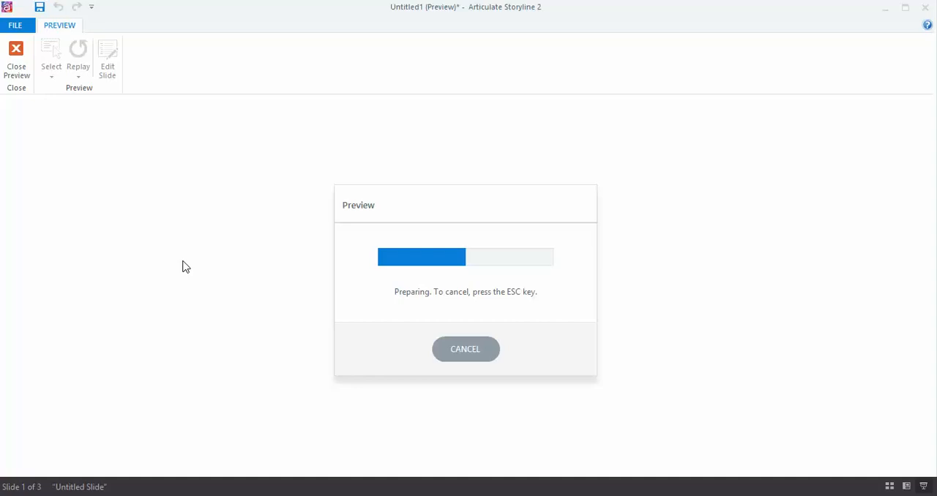
{"action": "mouse_move", "coordinate": [205, 291]}
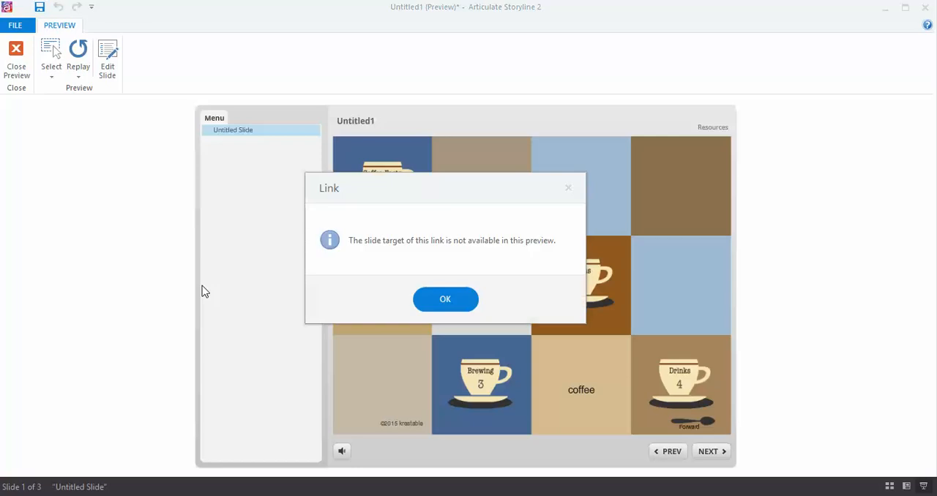
{"action": "mouse_move", "coordinate": [200, 291]}
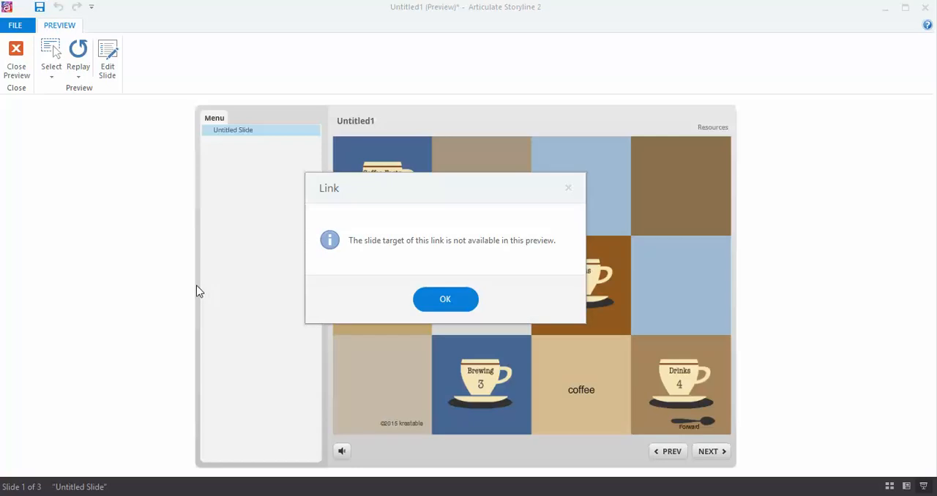
{"action": "left_click", "coordinate": [445, 299]}
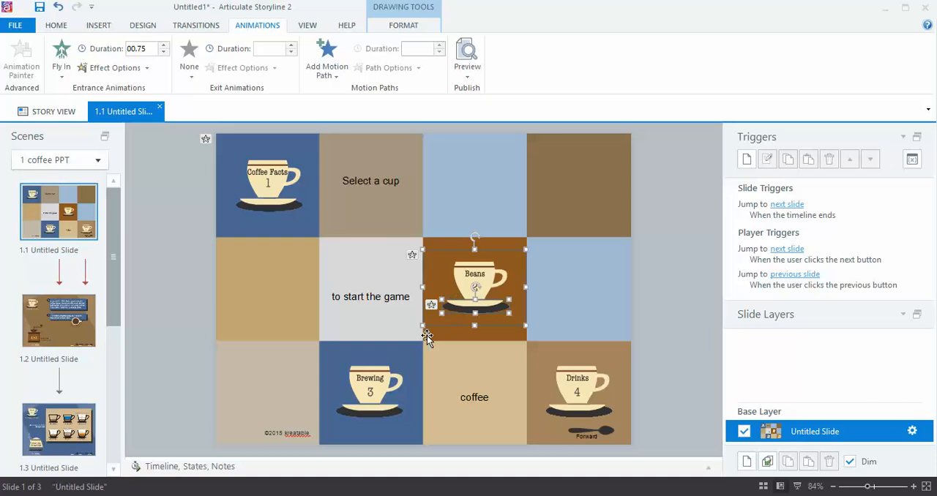
{"action": "mouse_move", "coordinate": [486, 261]}
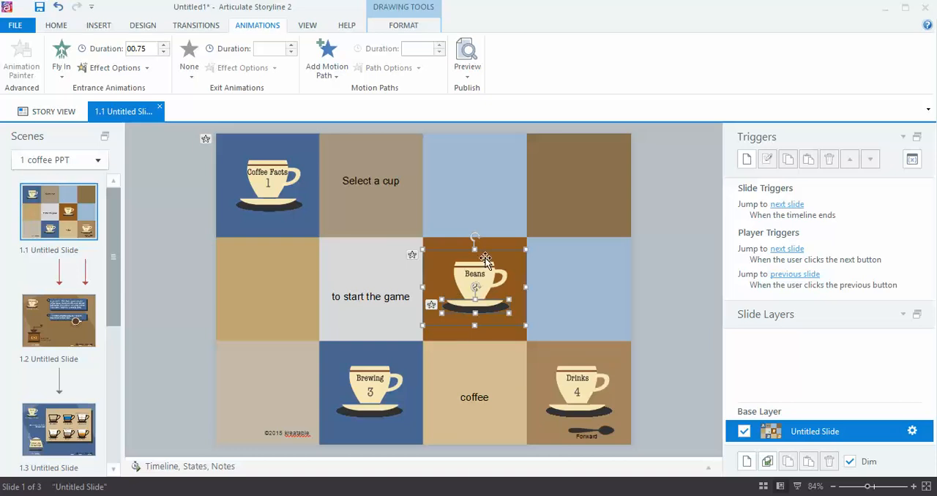
{"action": "mouse_move", "coordinate": [508, 267]}
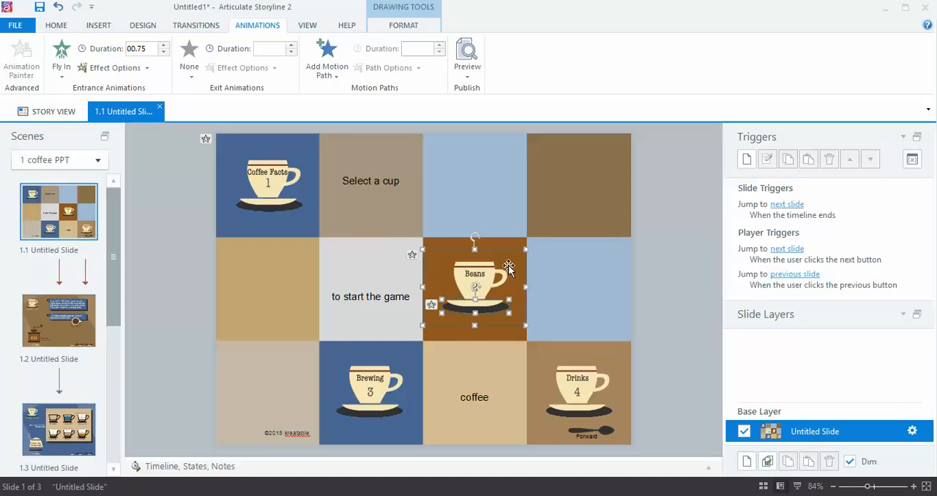
{"action": "mouse_move", "coordinate": [523, 228]}
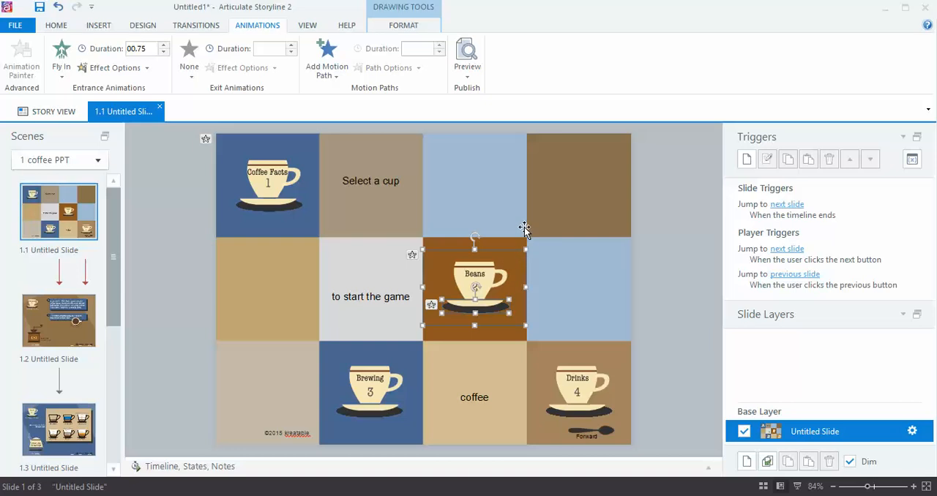